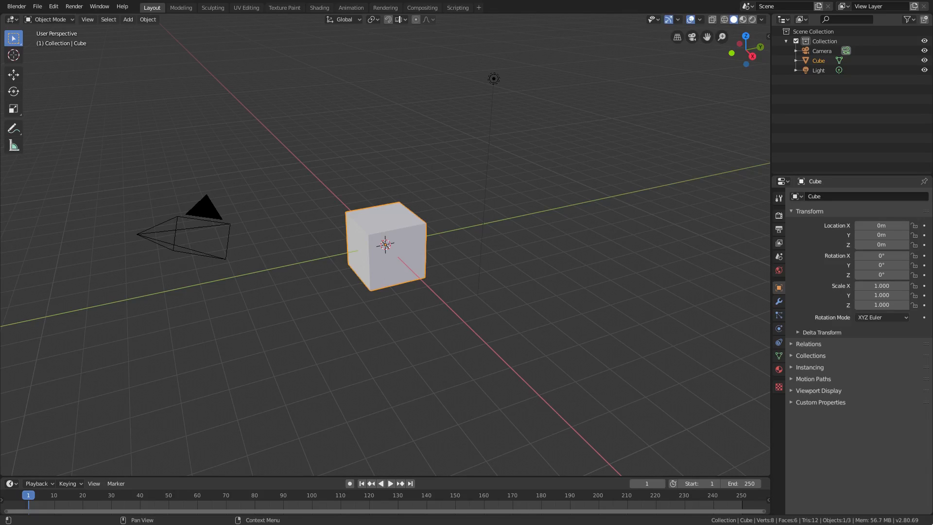
{"action": "mouse_move", "coordinate": [803, 281]}
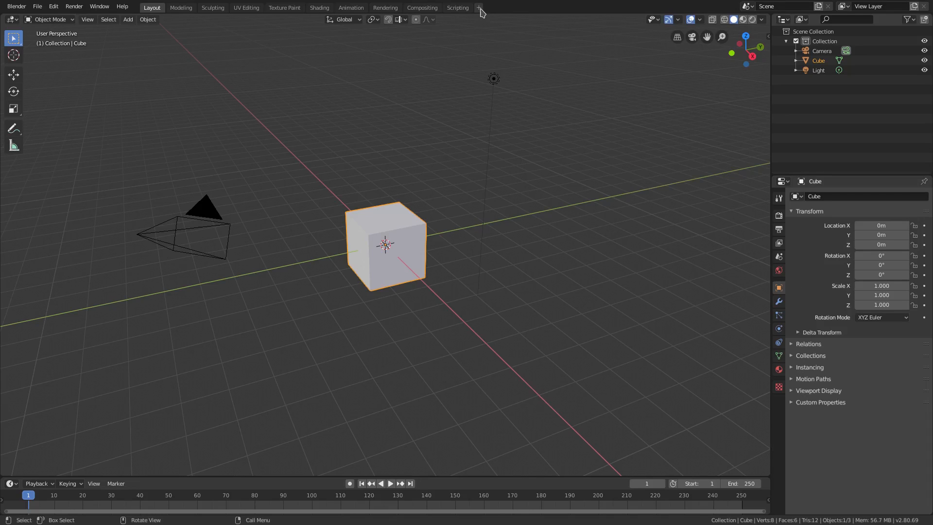
{"action": "mouse_move", "coordinate": [480, 10]}
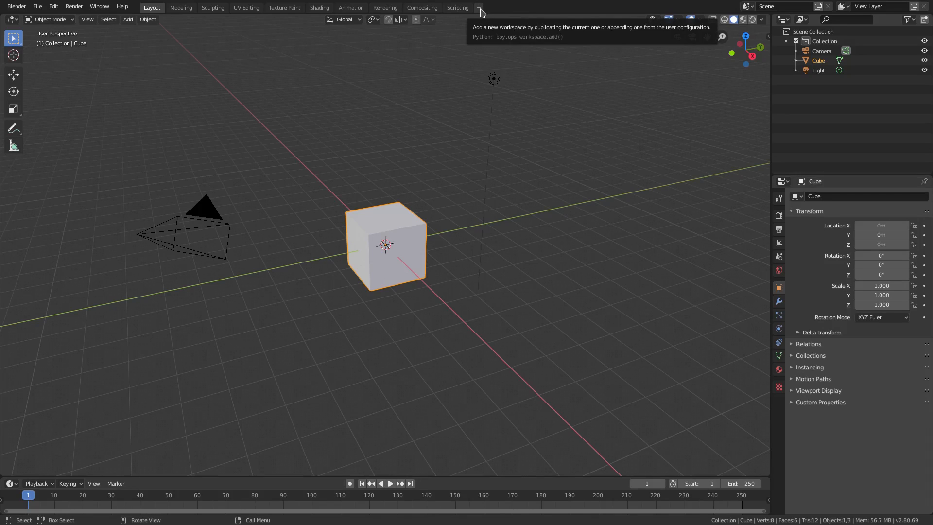
- Add a Video Editing workspace from the workspace tabs and switch to it
{"action": "left_click", "coordinate": [480, 8]}
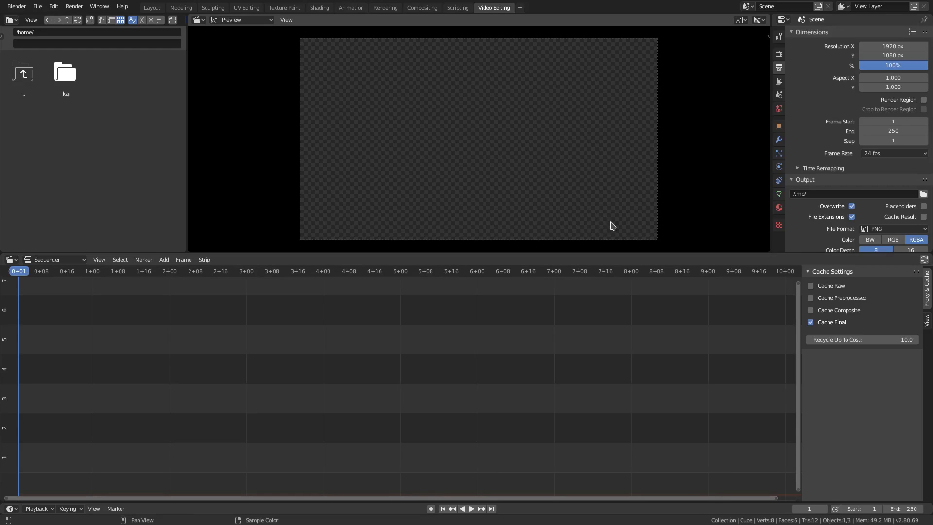
- Open /home/kai/ and add the Rainbow Six Siege .mp4 as a movie strip
{"action": "left_click", "coordinate": [66, 72]}
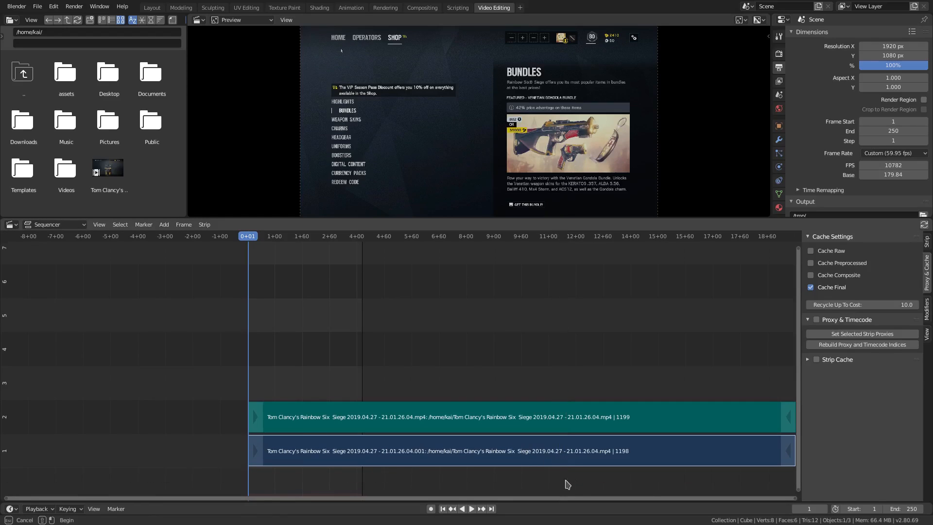
{"action": "mouse_move", "coordinate": [454, 476]}
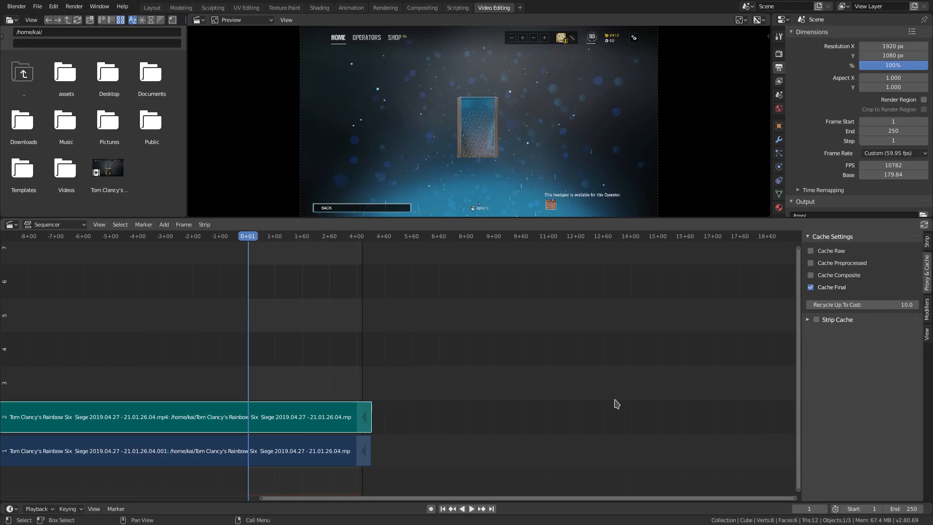
- Play the Siege clip in the preview, jump back toward its start, then stop playback
{"action": "left_click", "coordinate": [471, 508]}
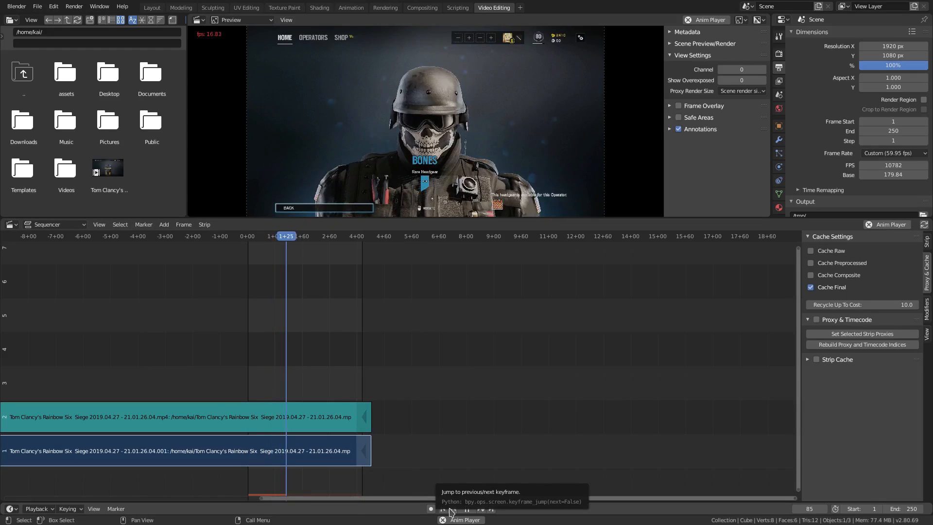
{"action": "left_click", "coordinate": [466, 508]}
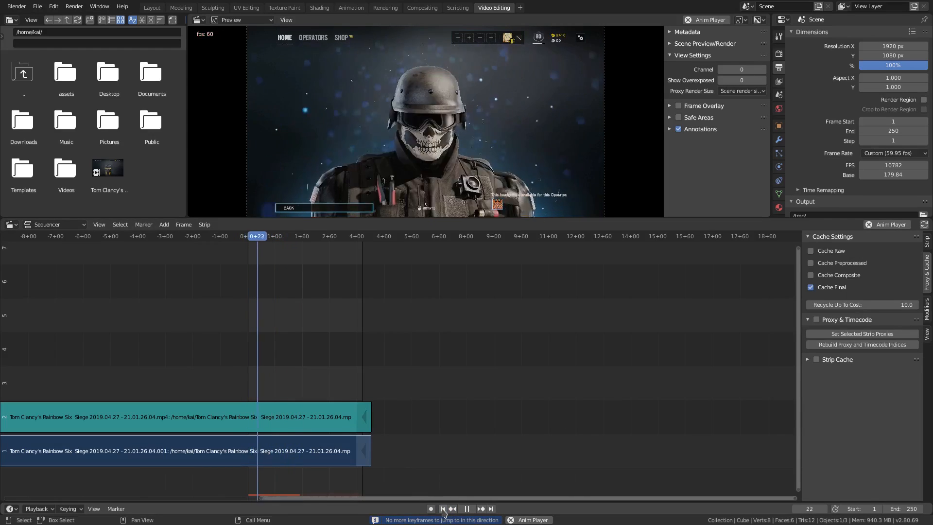
{"action": "left_click", "coordinate": [466, 508]}
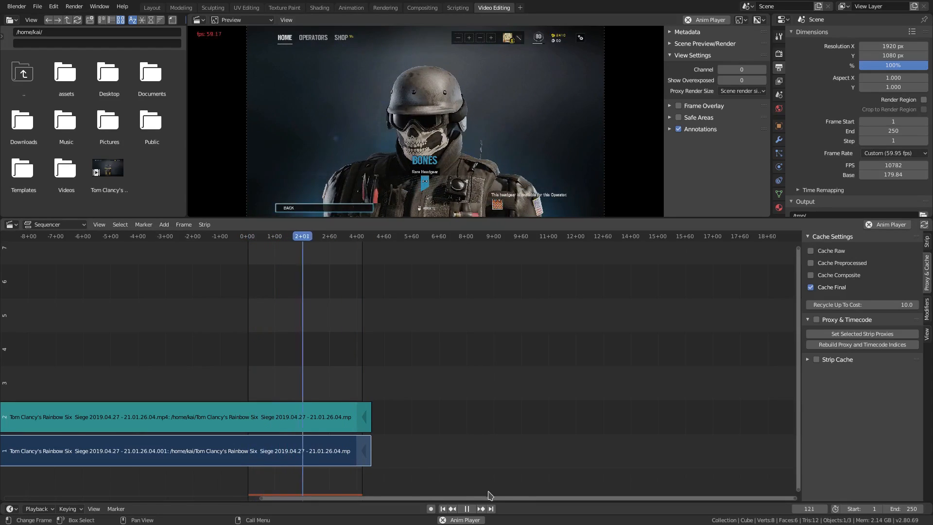
{"action": "left_click", "coordinate": [467, 509]}
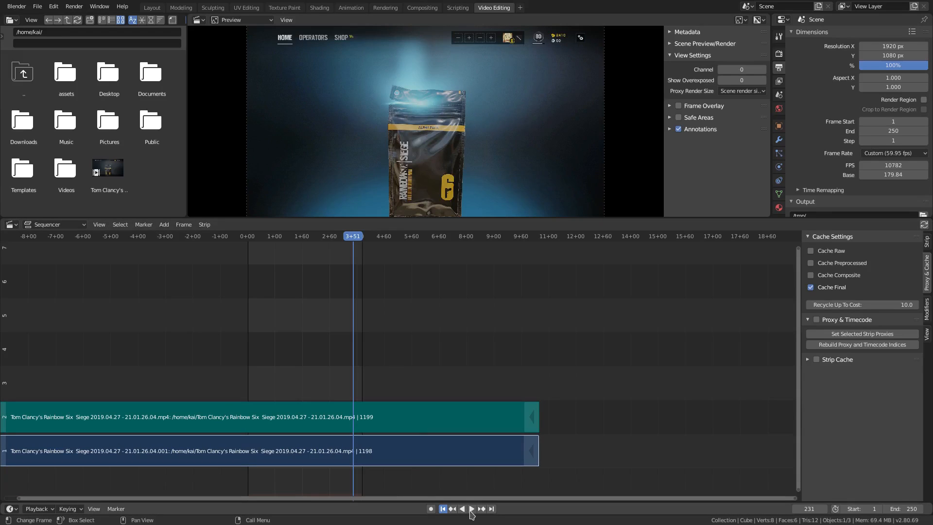
{"action": "left_click", "coordinate": [472, 508]}
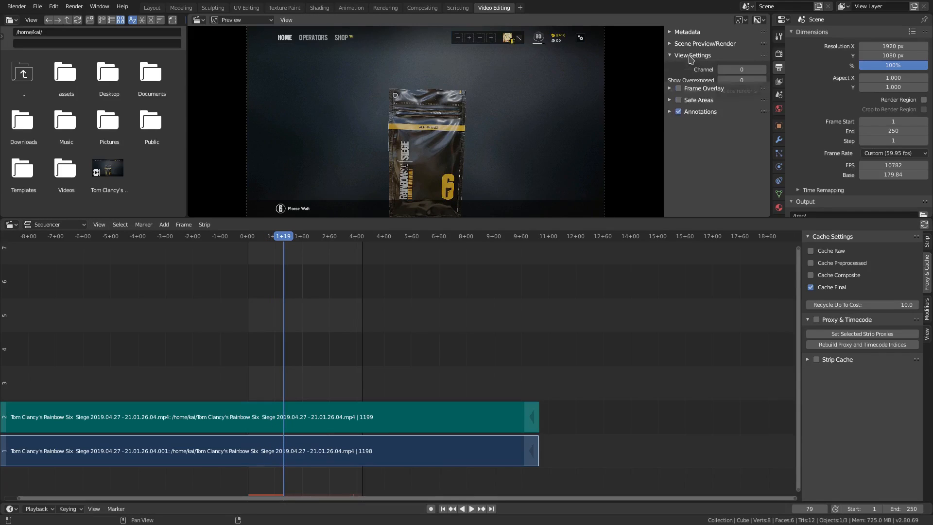
- Set the preview's Proxy Render Size to Proxy size 25%
{"action": "left_click", "coordinate": [741, 90]}
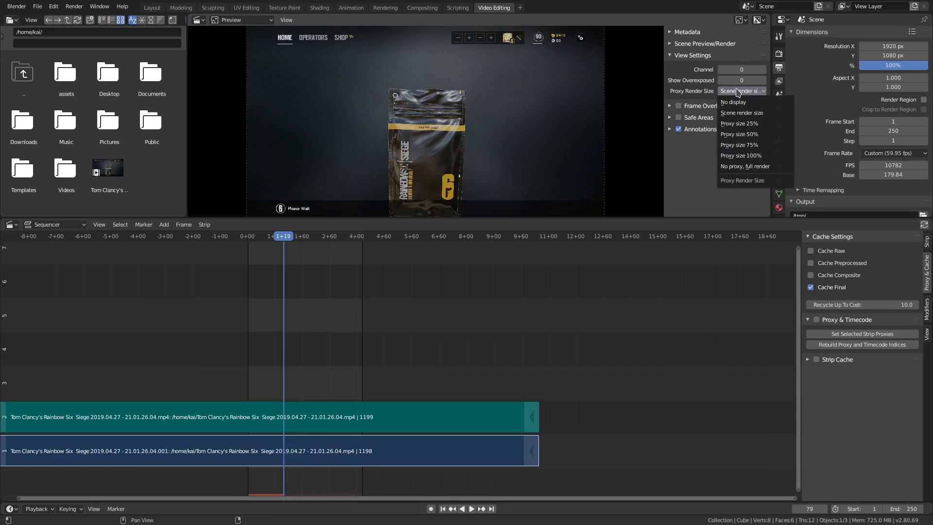
{"action": "left_click", "coordinate": [738, 123]}
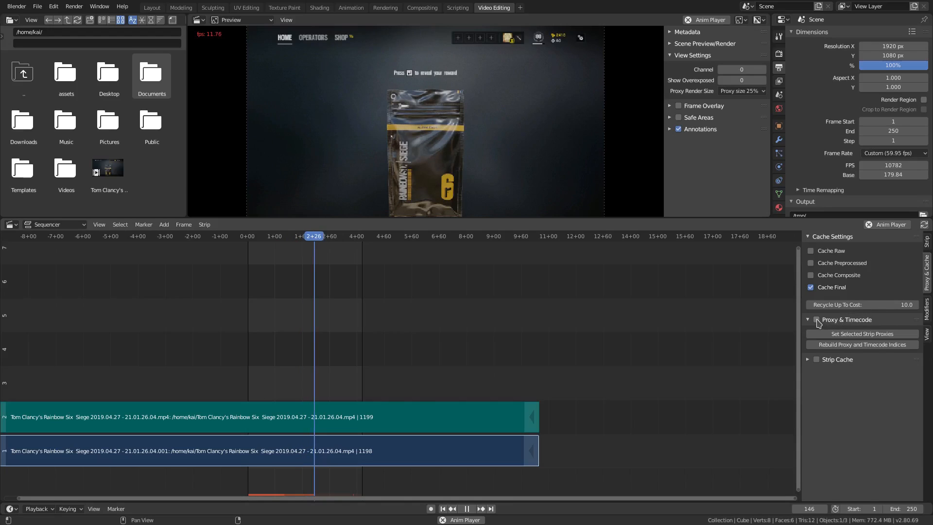
- Enable Proxy & Timecode for the selected strips with a 25% proxy size
{"action": "left_click", "coordinate": [817, 320]}
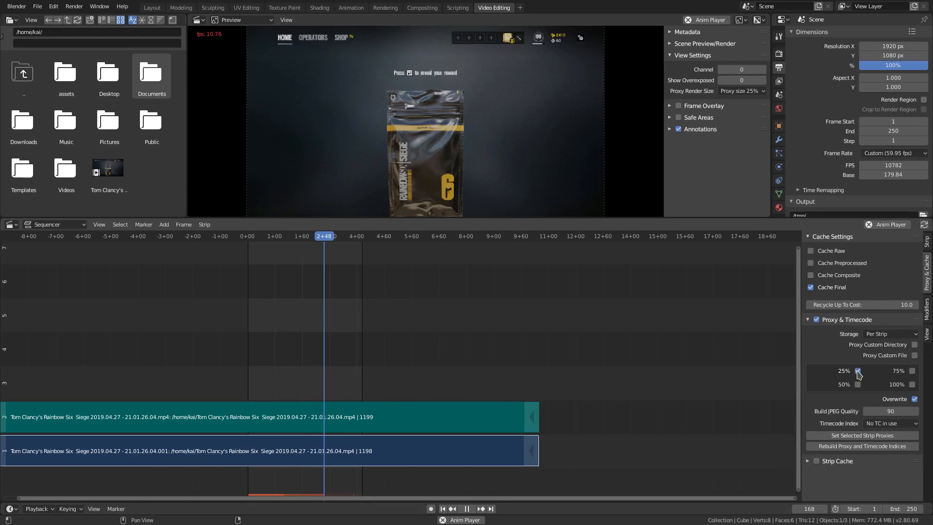
{"action": "left_click", "coordinate": [857, 371]}
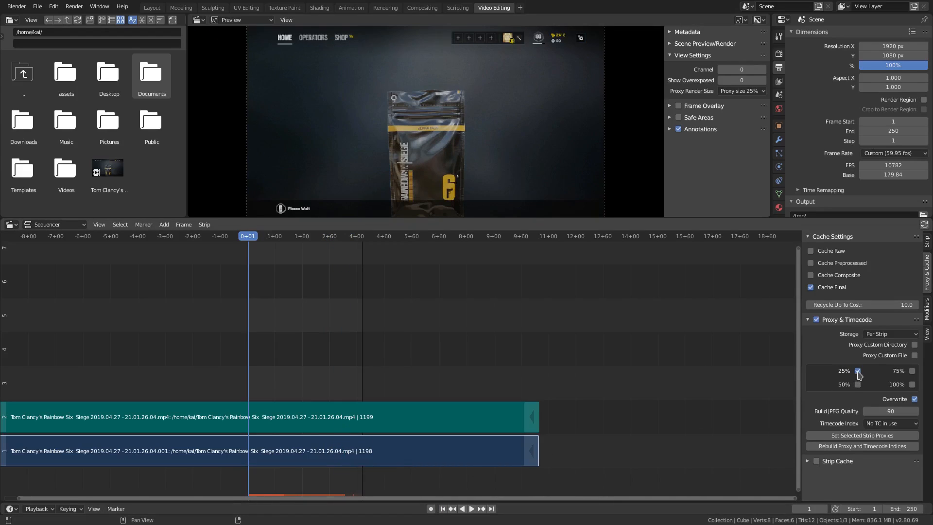
{"action": "left_click", "coordinate": [857, 371]}
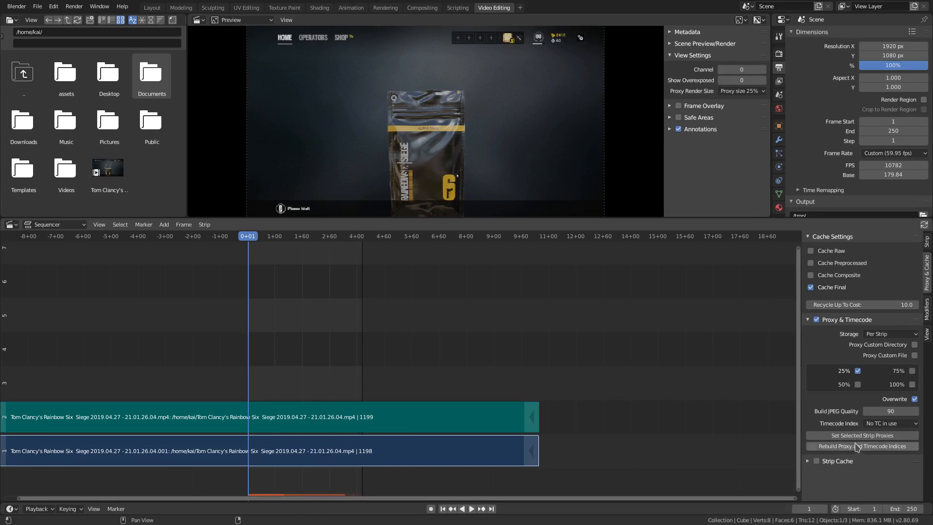
- Apply Set Selected Strip Proxies and rebuild the proxy and timecode indices
{"action": "left_click", "coordinate": [861, 435]}
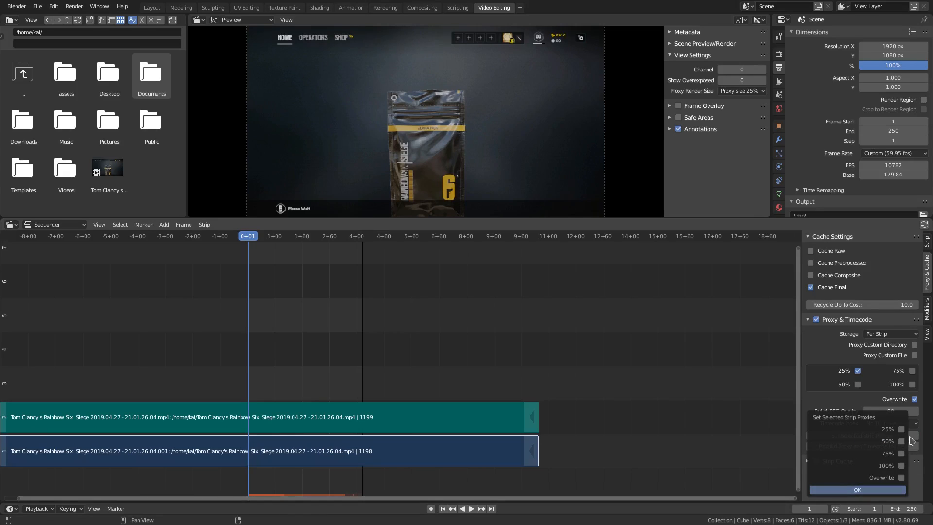
{"action": "left_click", "coordinate": [857, 490]}
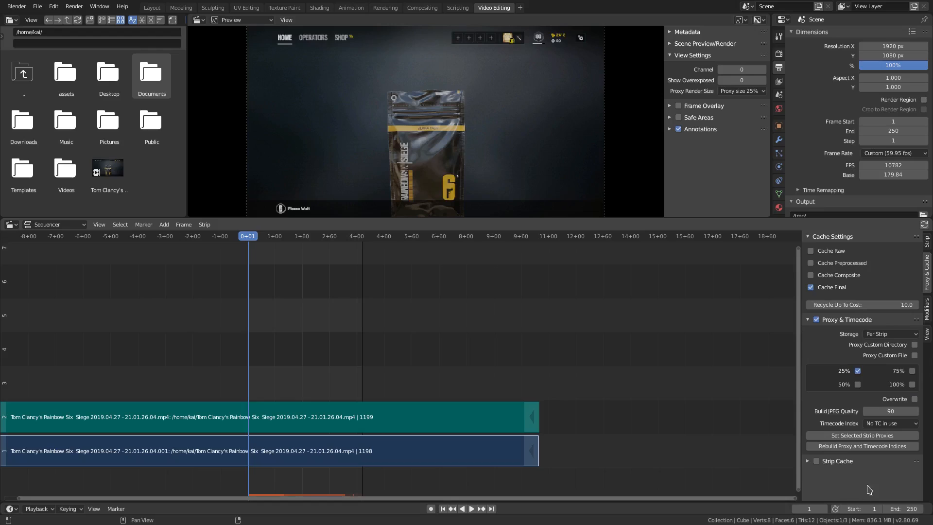
{"action": "mouse_move", "coordinate": [862, 446]}
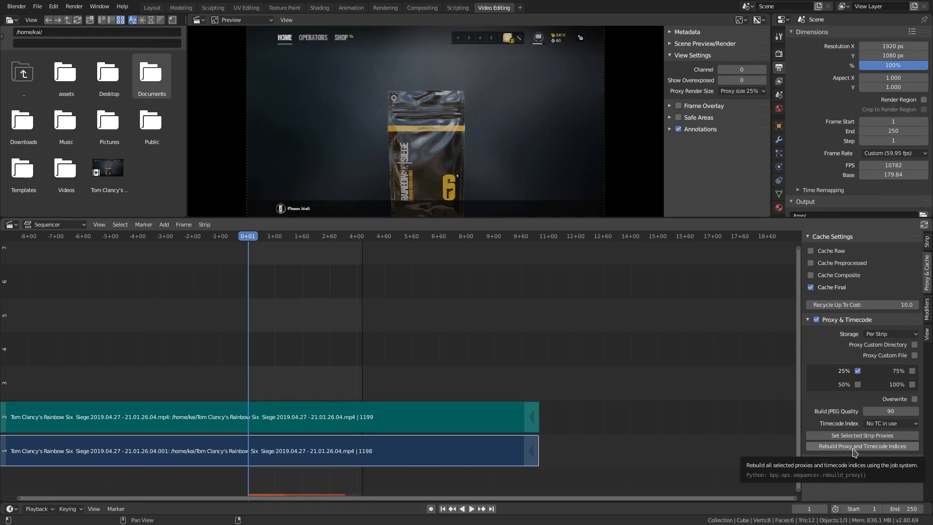
{"action": "left_click", "coordinate": [862, 446]}
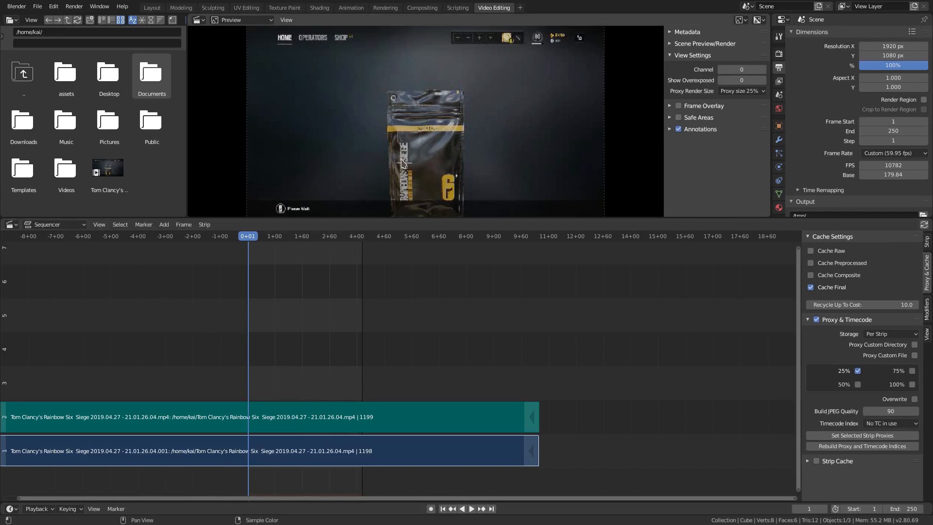
{"action": "mouse_move", "coordinate": [415, 96]}
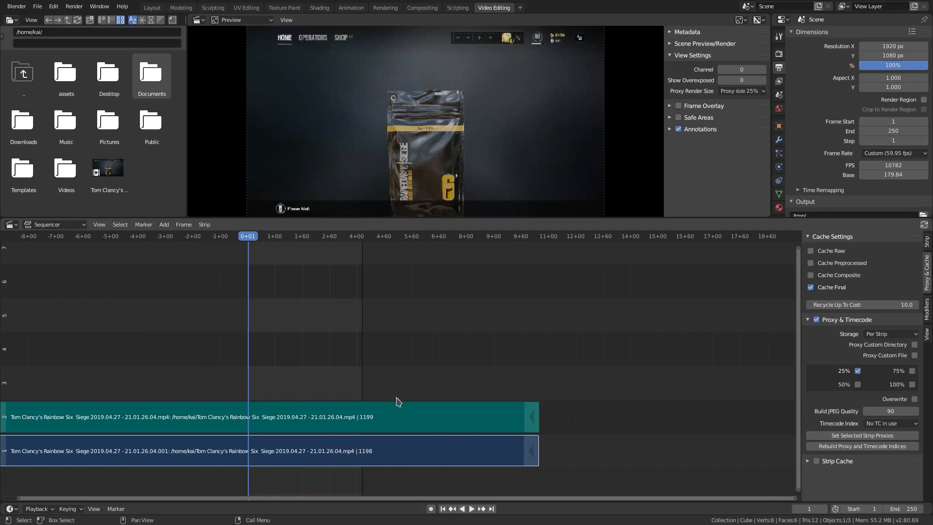
- Play the clip with proxies, extend the scene End frame to 607, then stop
{"action": "left_click", "coordinate": [467, 509]}
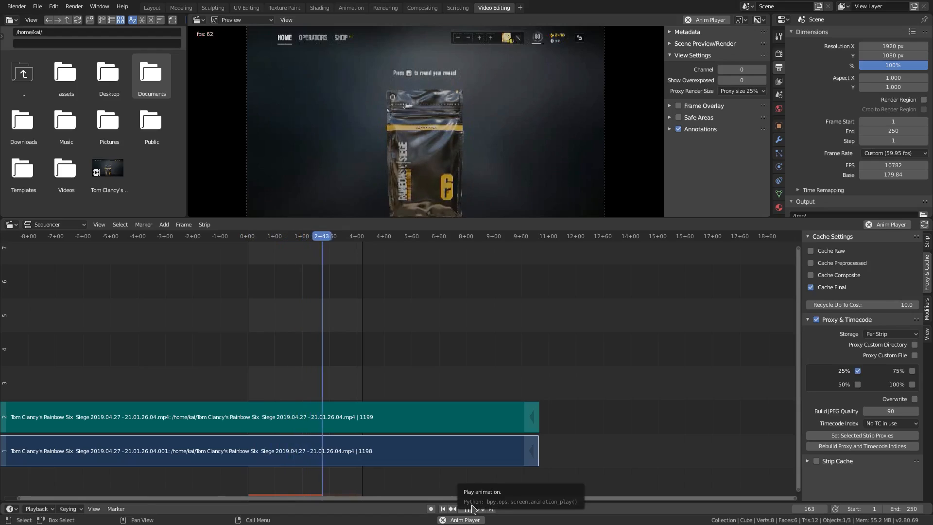
{"action": "left_click", "coordinate": [466, 508]}
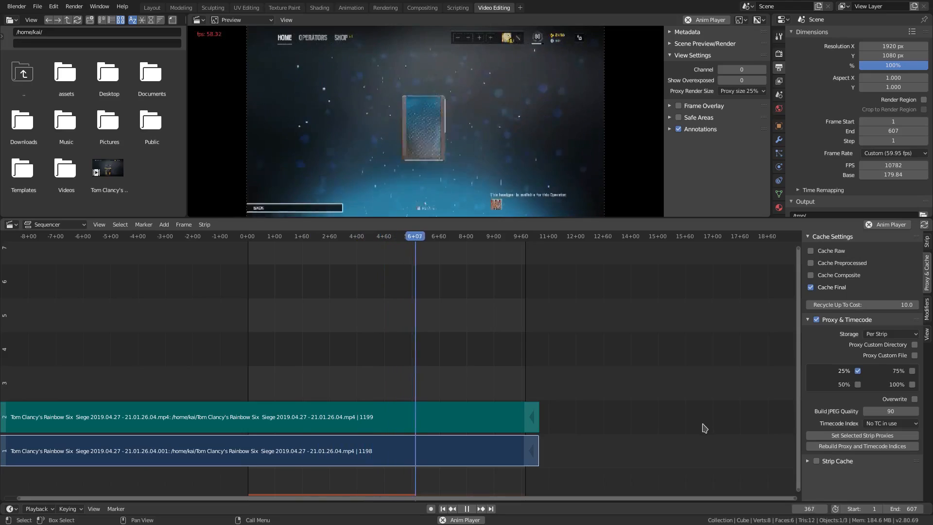
{"action": "left_click", "coordinate": [461, 236]}
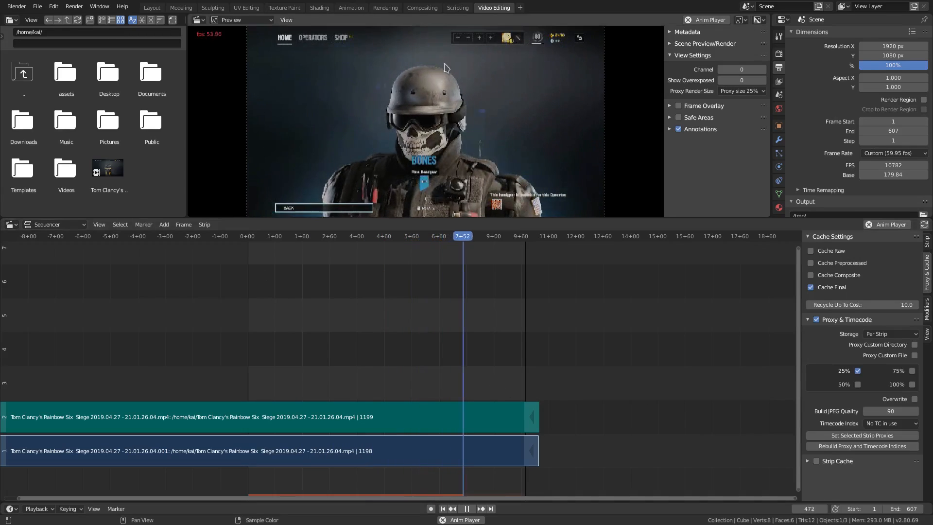
{"action": "left_click", "coordinate": [467, 509]}
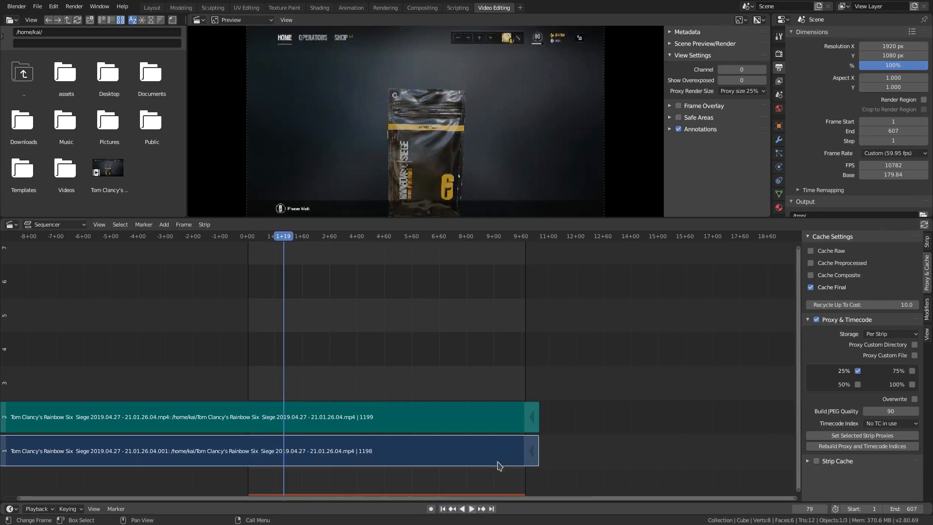
- Play the preview at full resolution with No proxy, full render
{"action": "left_click", "coordinate": [740, 91]}
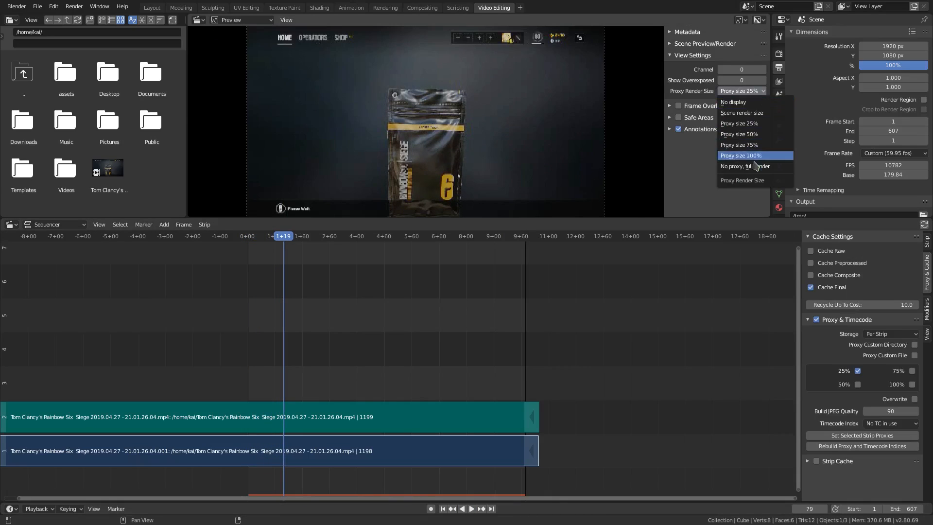
{"action": "left_click", "coordinate": [745, 166]}
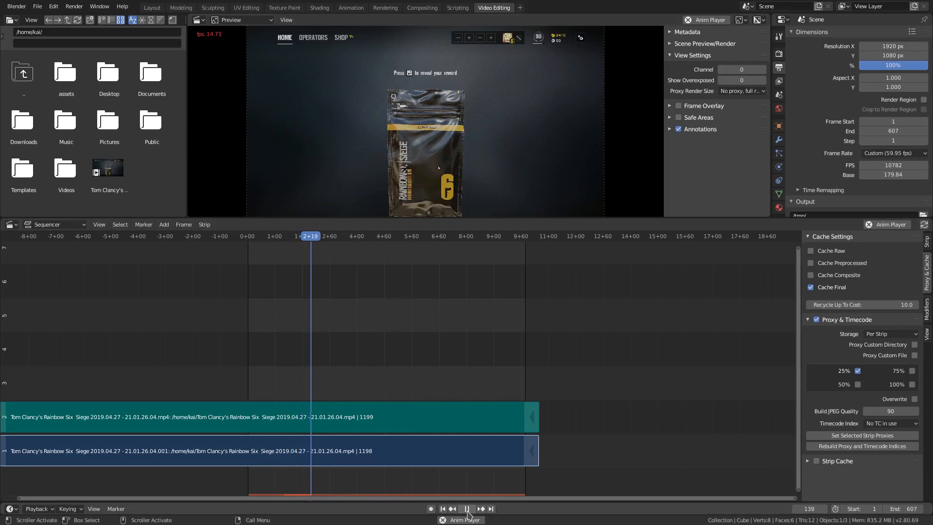
{"action": "left_click", "coordinate": [742, 91]}
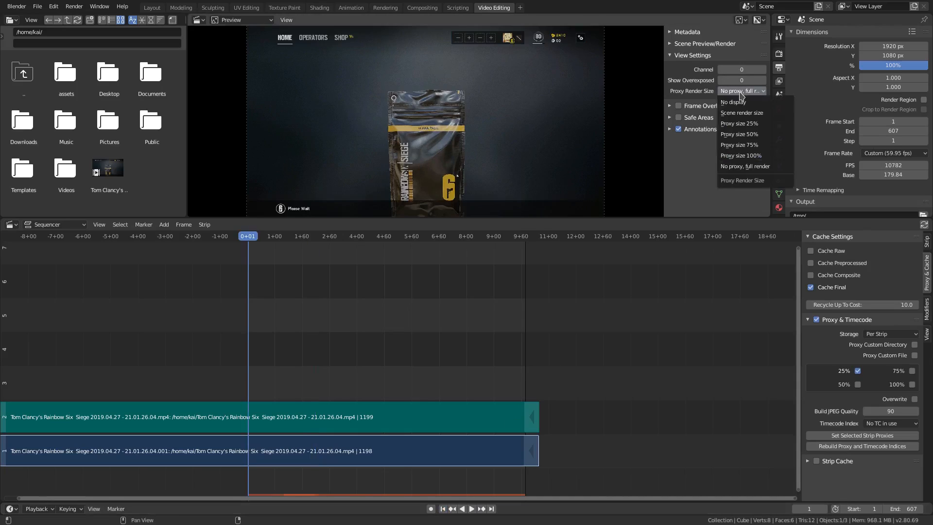
- Return the preview to Proxy size 25% and play the clip smoothly again
{"action": "left_click", "coordinate": [740, 123]}
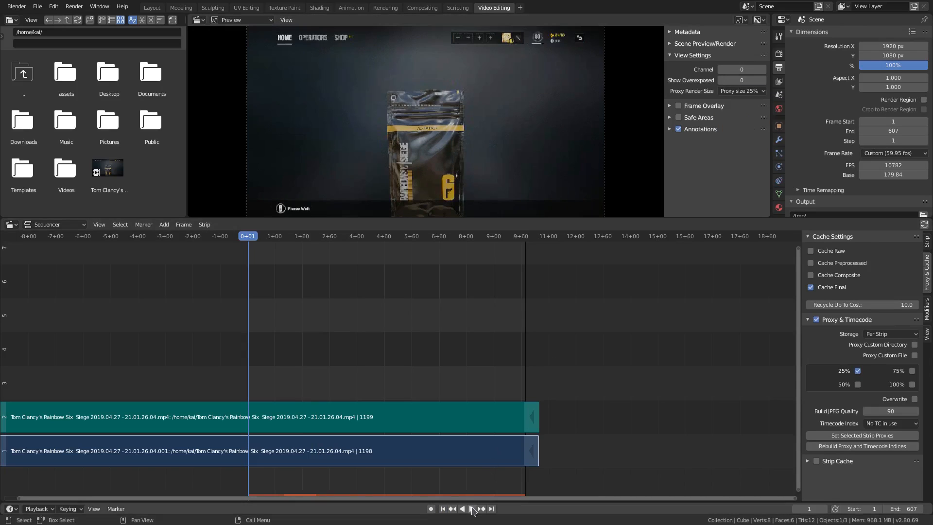
{"action": "left_click", "coordinate": [472, 509]}
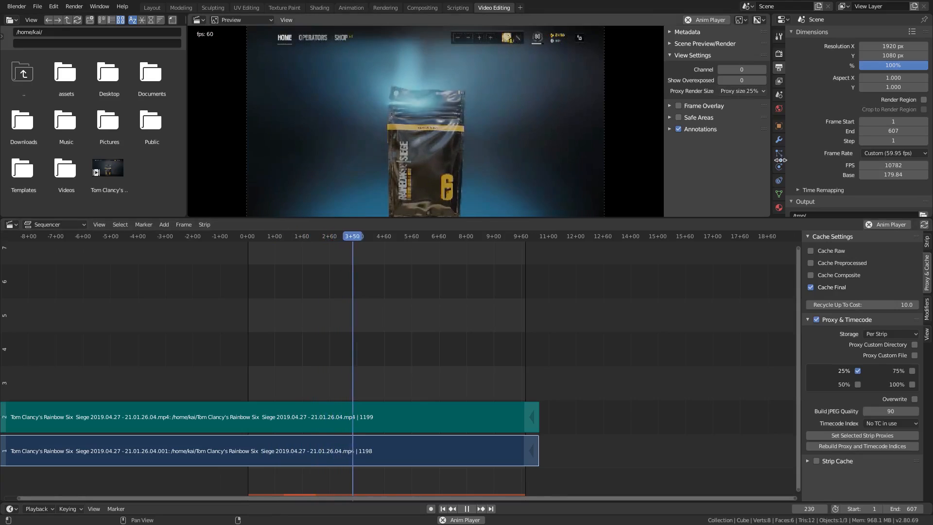
{"action": "left_click", "coordinate": [407, 236]}
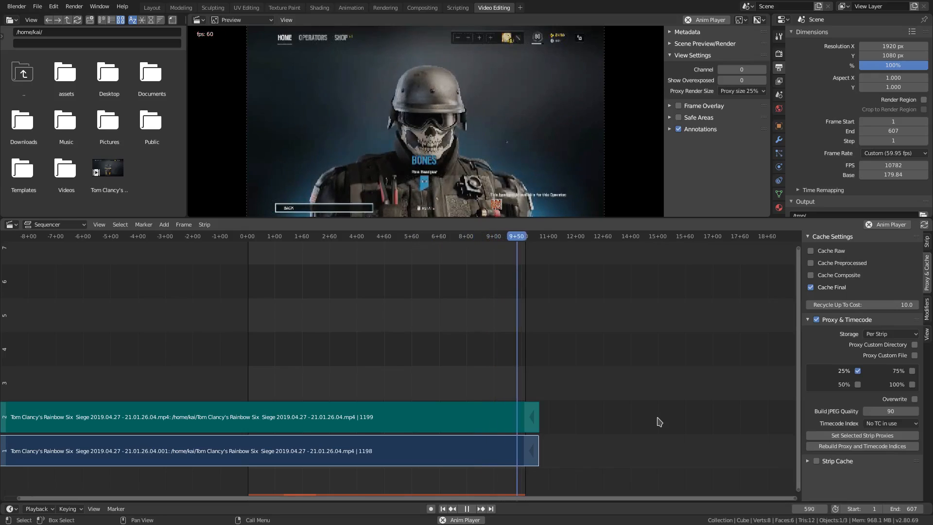
{"action": "left_click", "coordinate": [294, 236]}
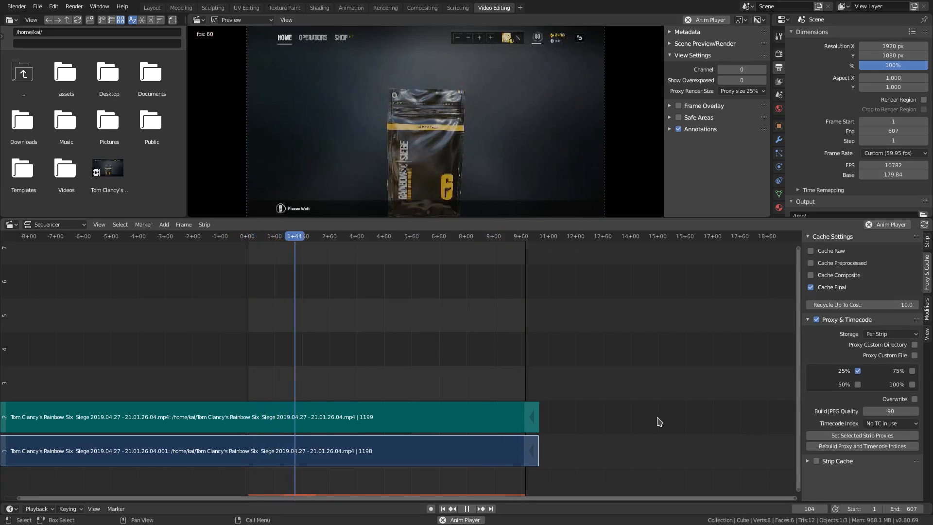